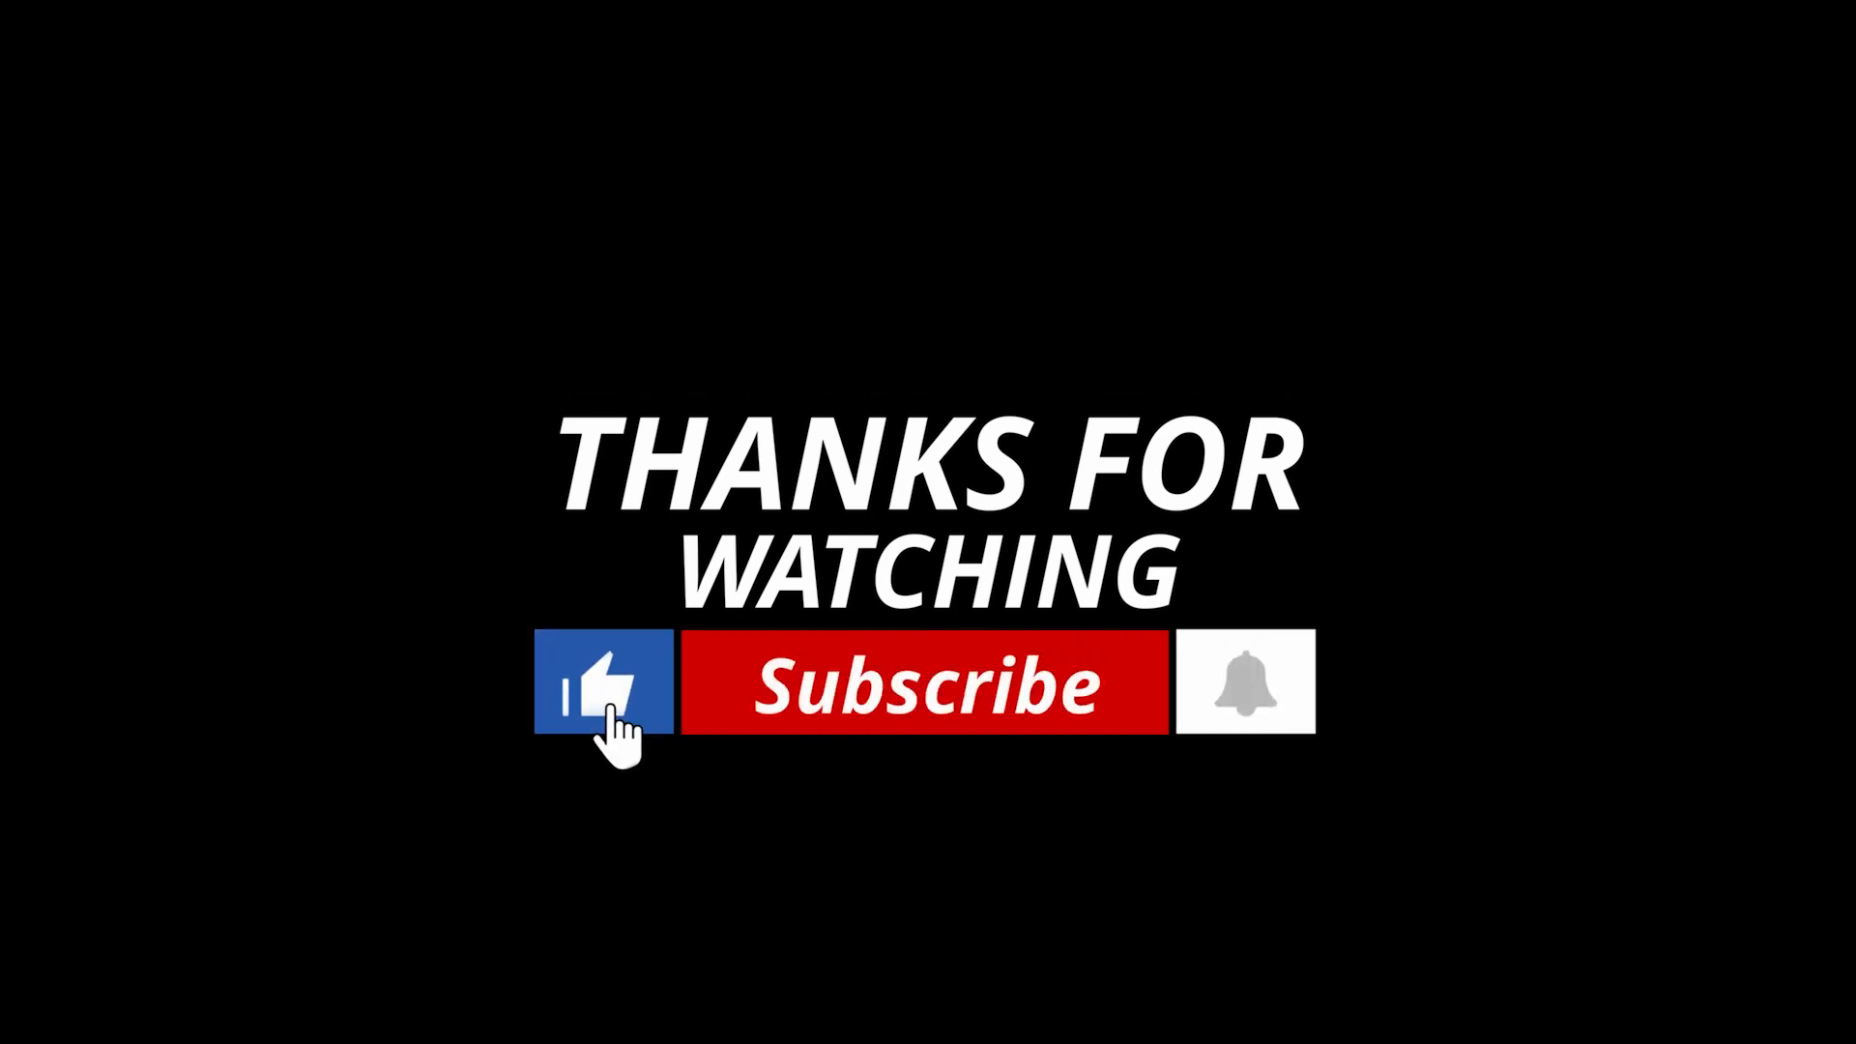
Click the thumbs-up and Subscribe buttons on the Thanks for Watching outro card
left_click(929, 685)
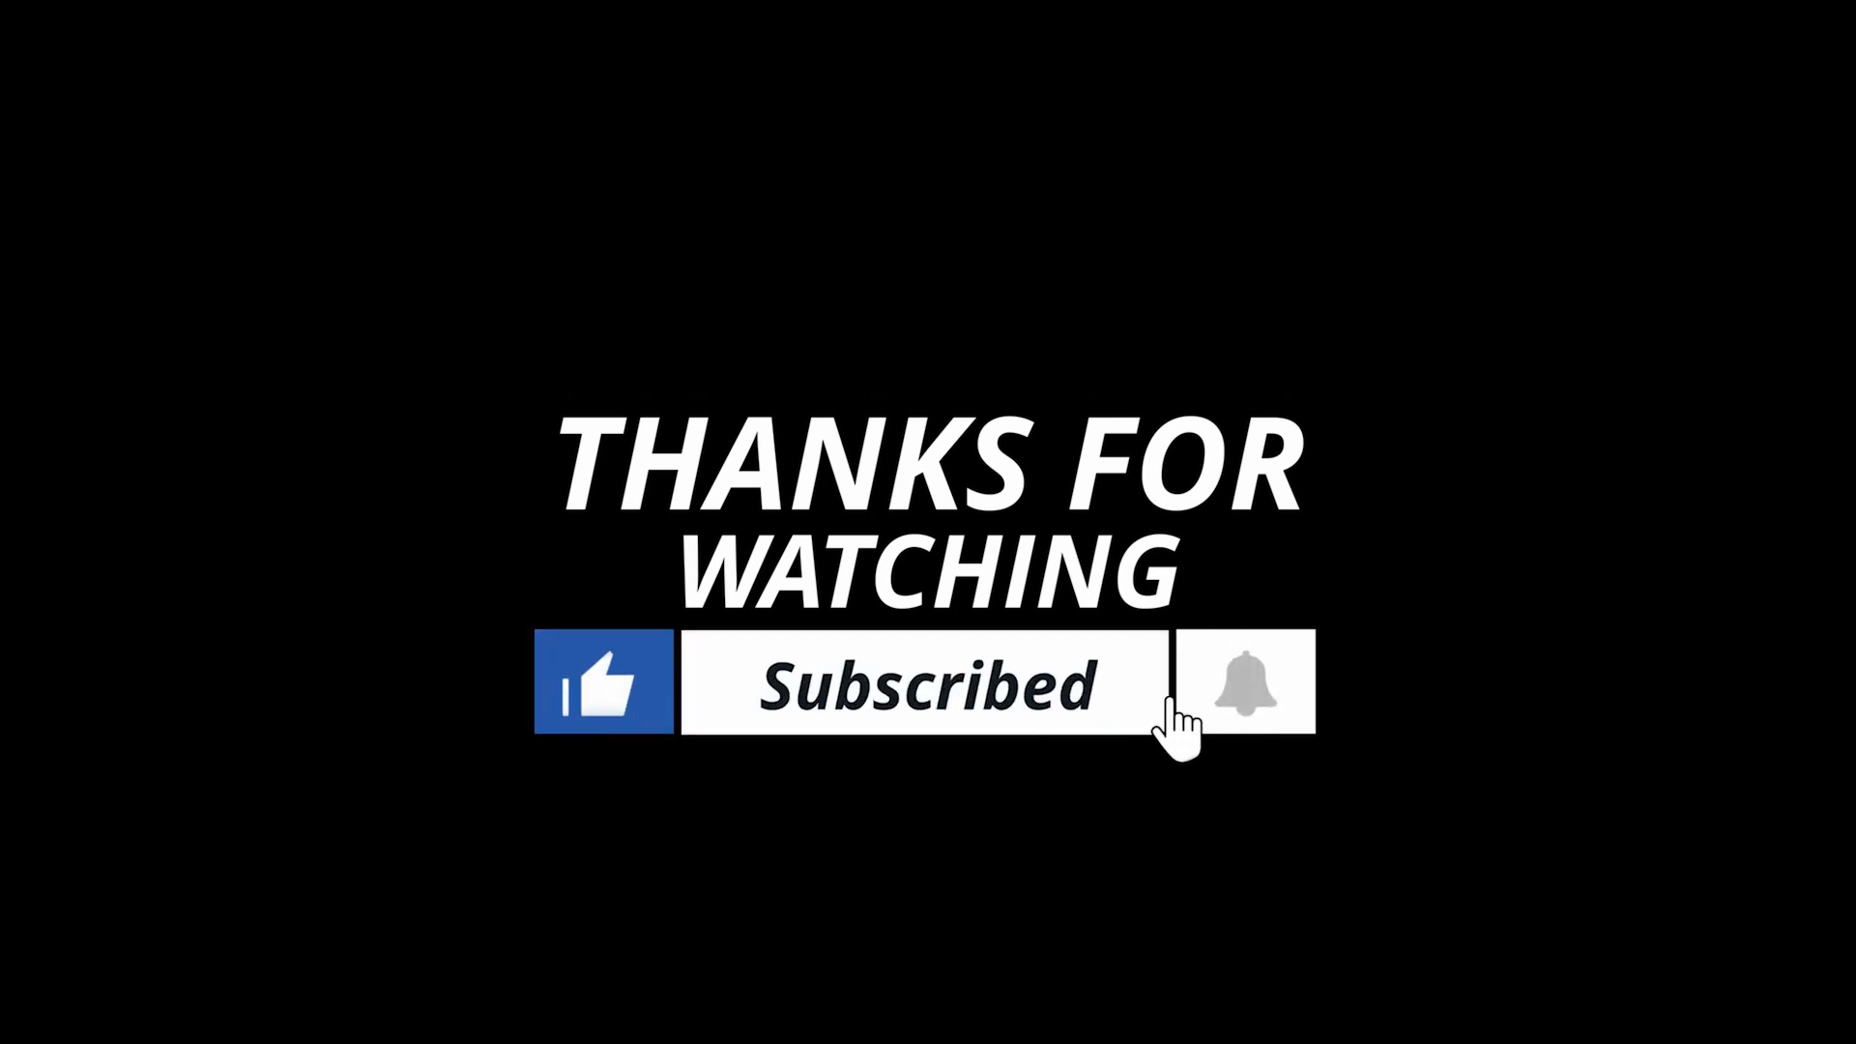
left_click(1246, 685)
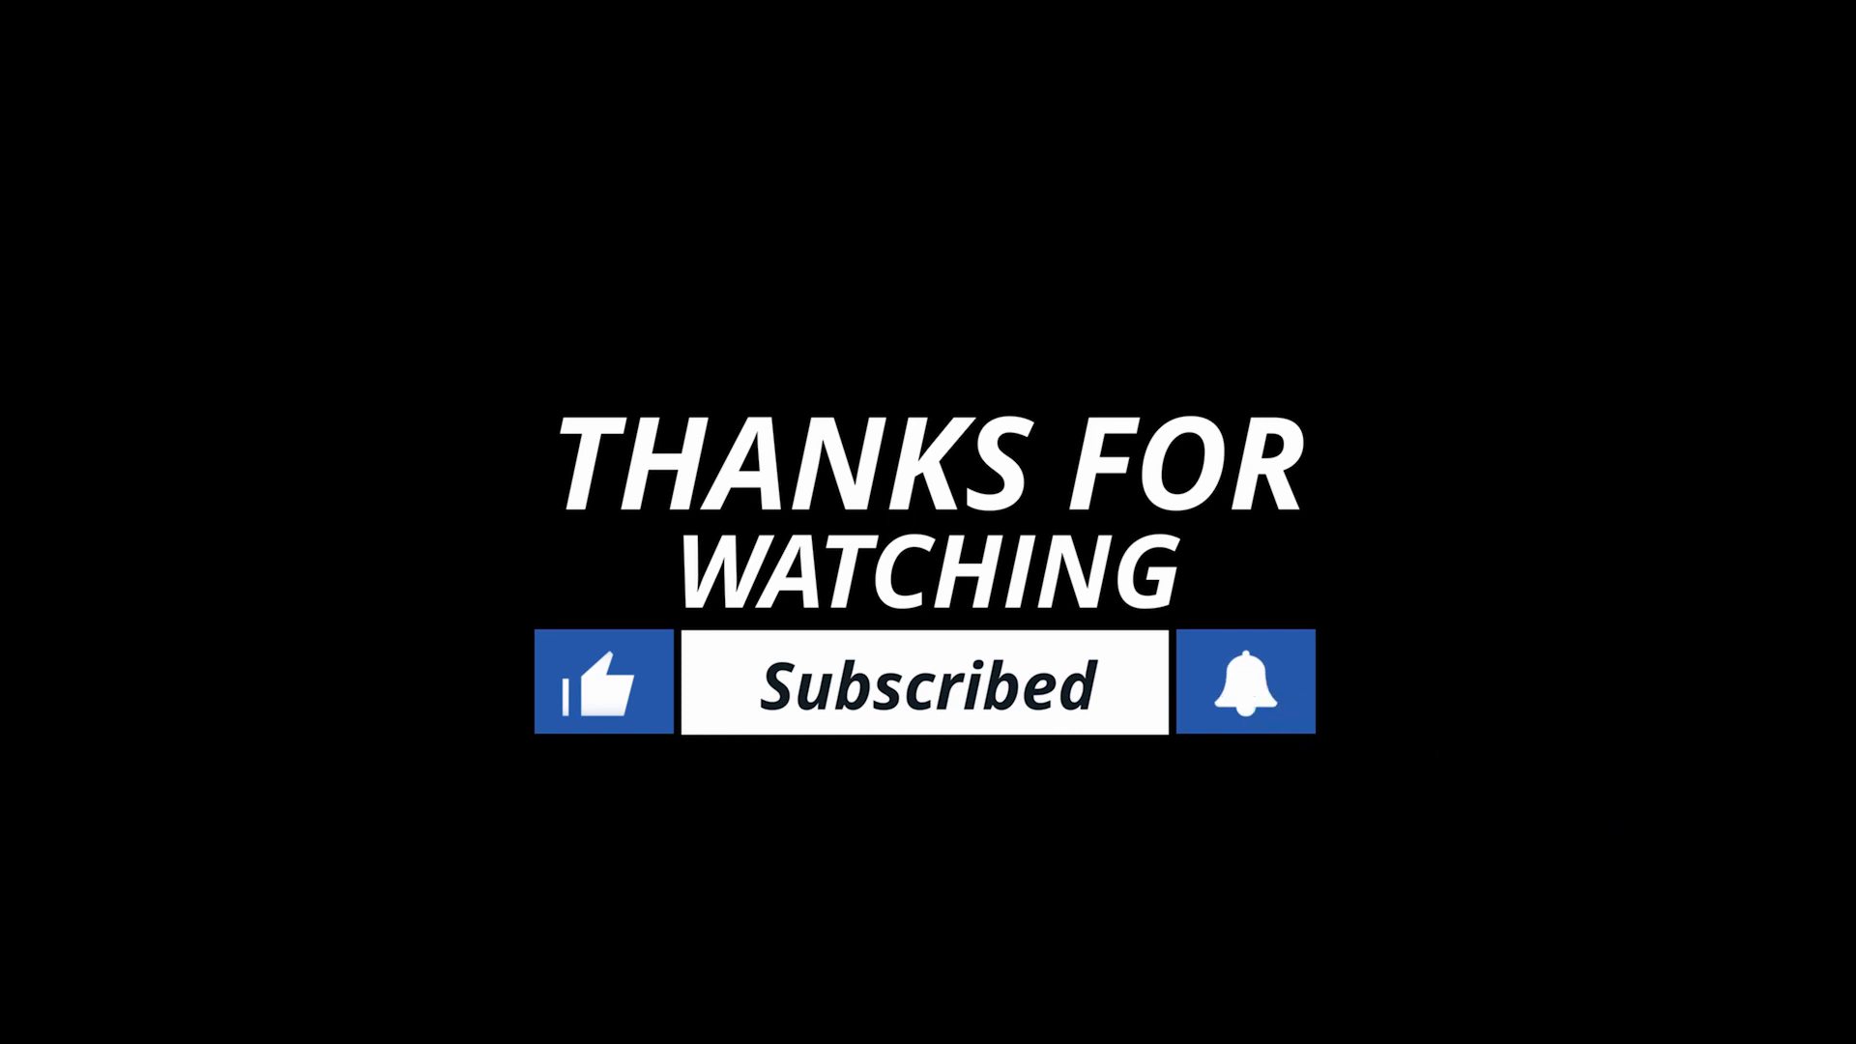